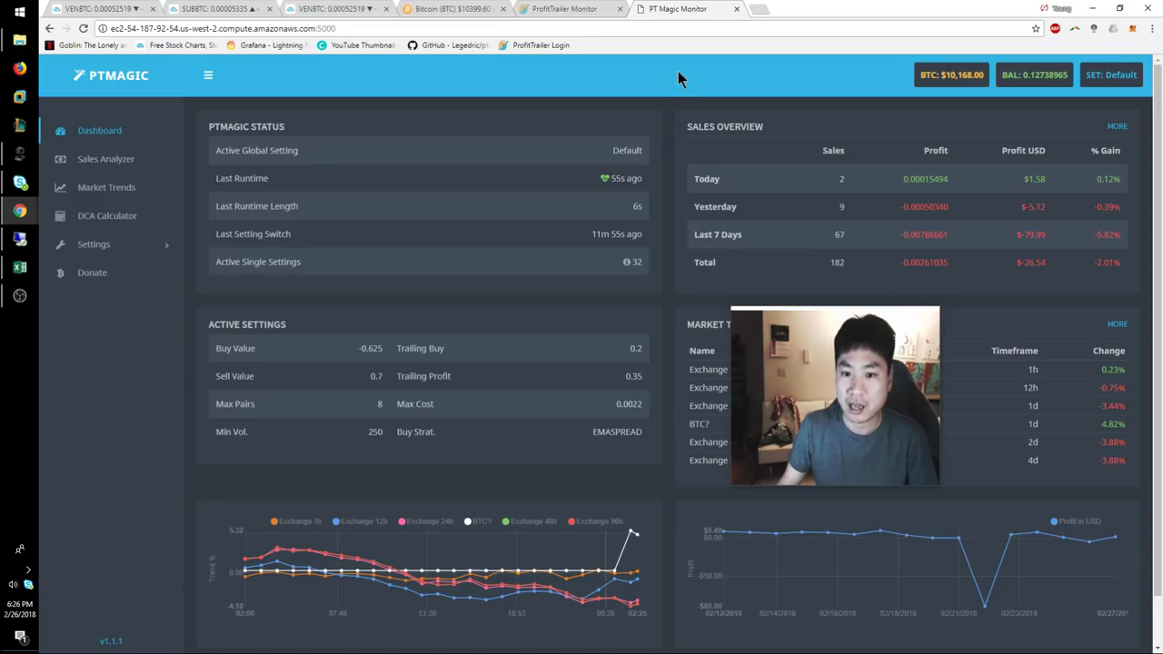
{"action": "mouse_move", "coordinate": [497, 186]}
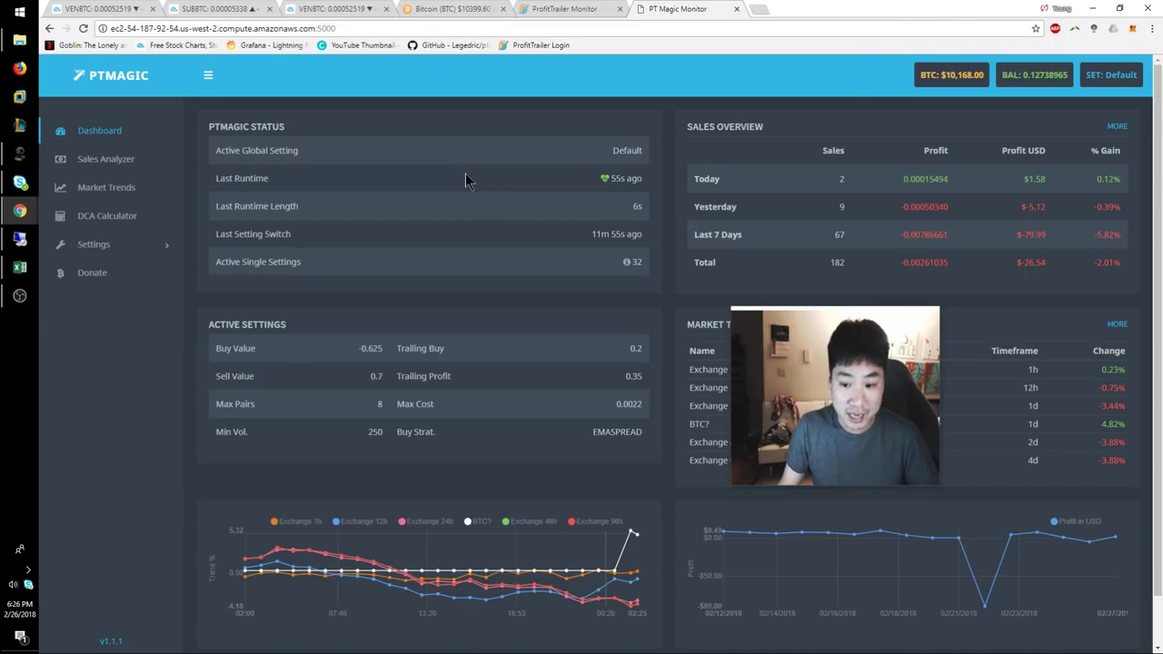
Bring up the ProfitTrailer monitoring page with its balance and profit figures.
{"action": "left_click", "coordinate": [564, 9]}
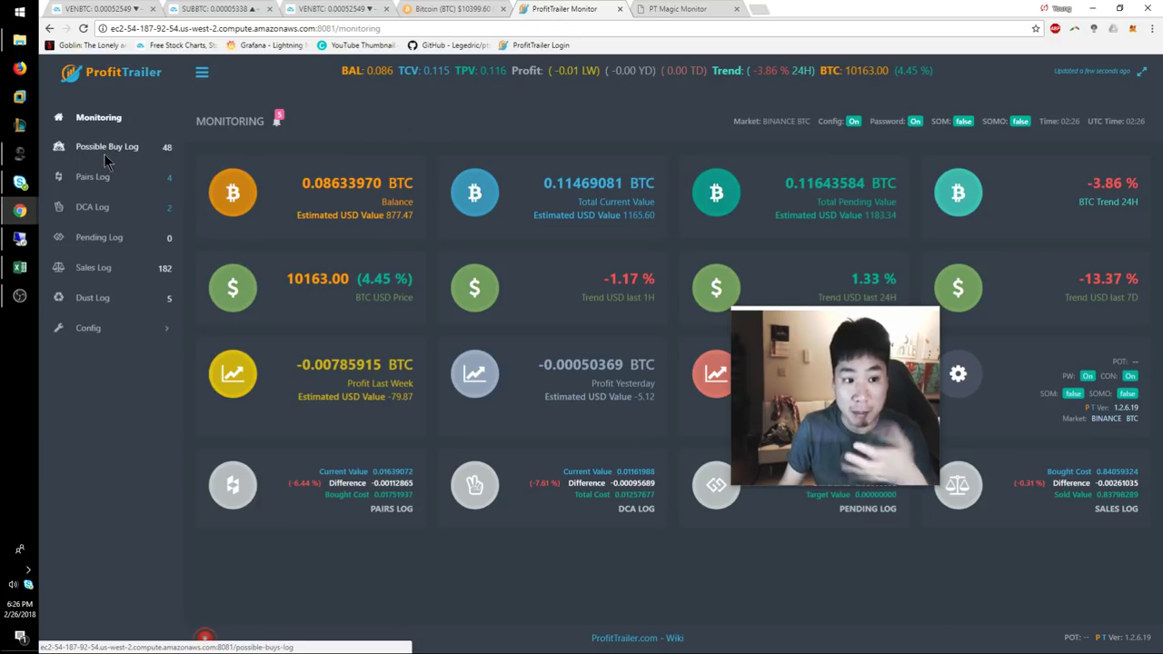
Review the Pairs Log and DCA Log, then bring up the TradingView price chart.
{"action": "left_click", "coordinate": [92, 176]}
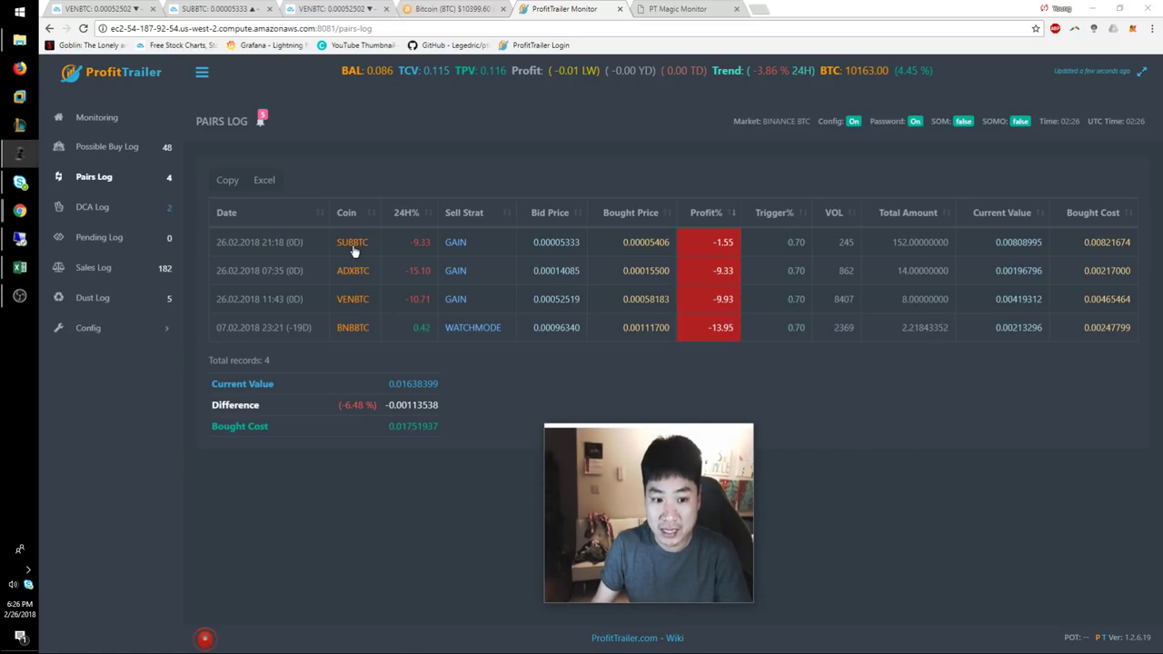
{"action": "left_click", "coordinate": [92, 206]}
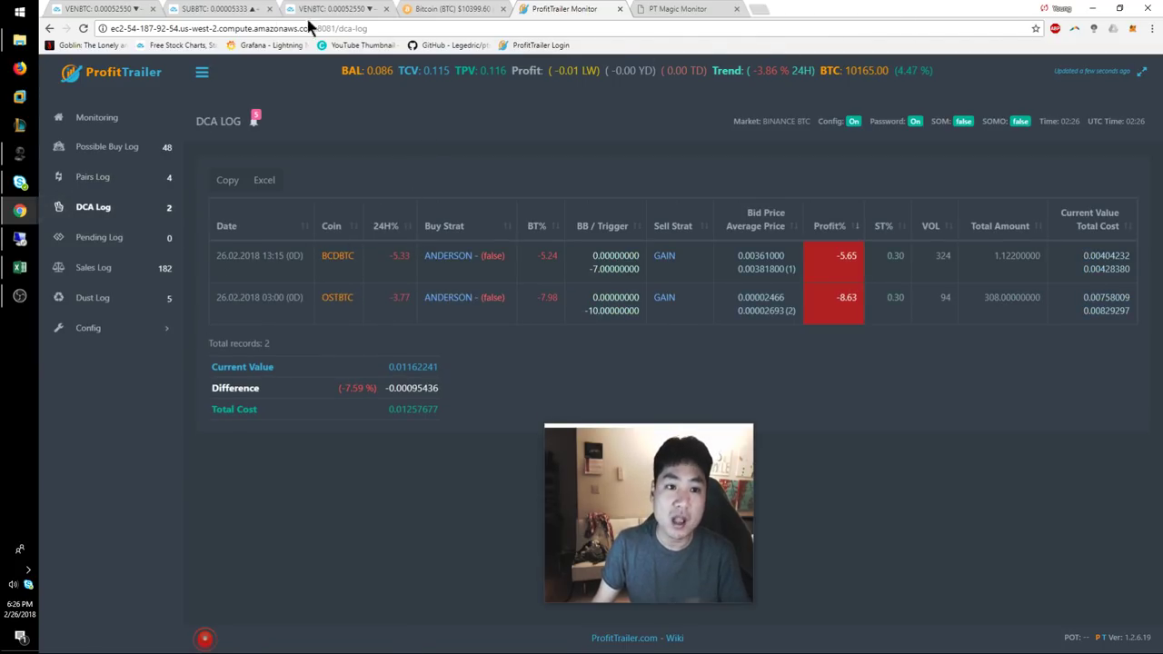
{"action": "left_click", "coordinate": [333, 9]}
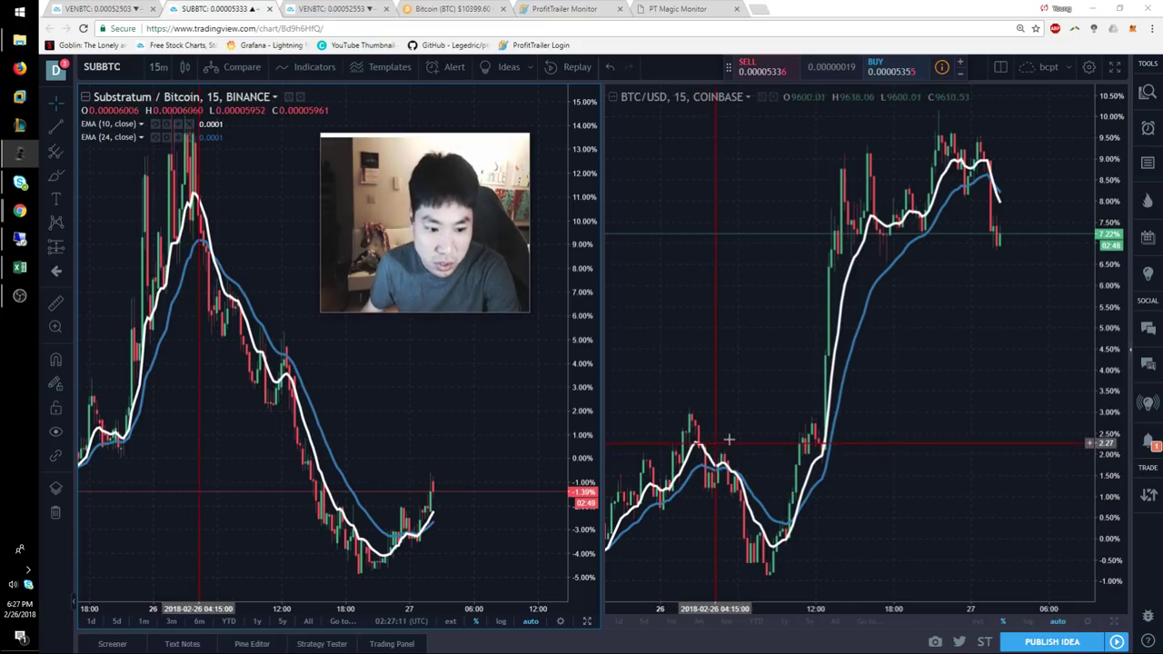
{"action": "mouse_move", "coordinate": [711, 411]}
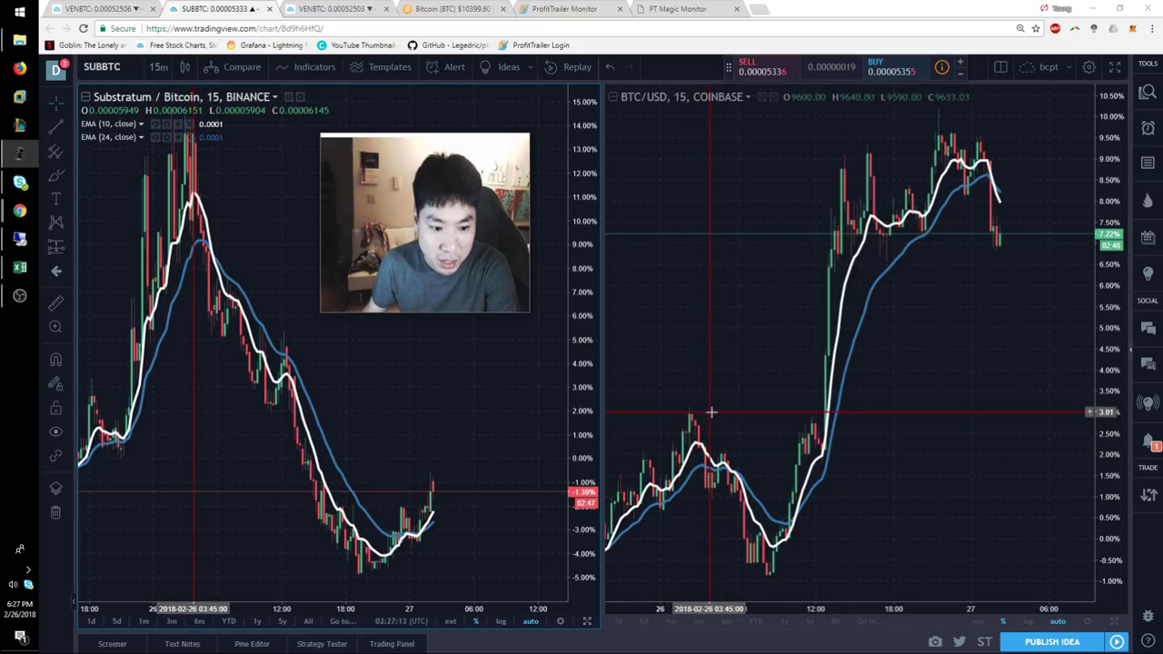
{"action": "mouse_move", "coordinate": [755, 431]}
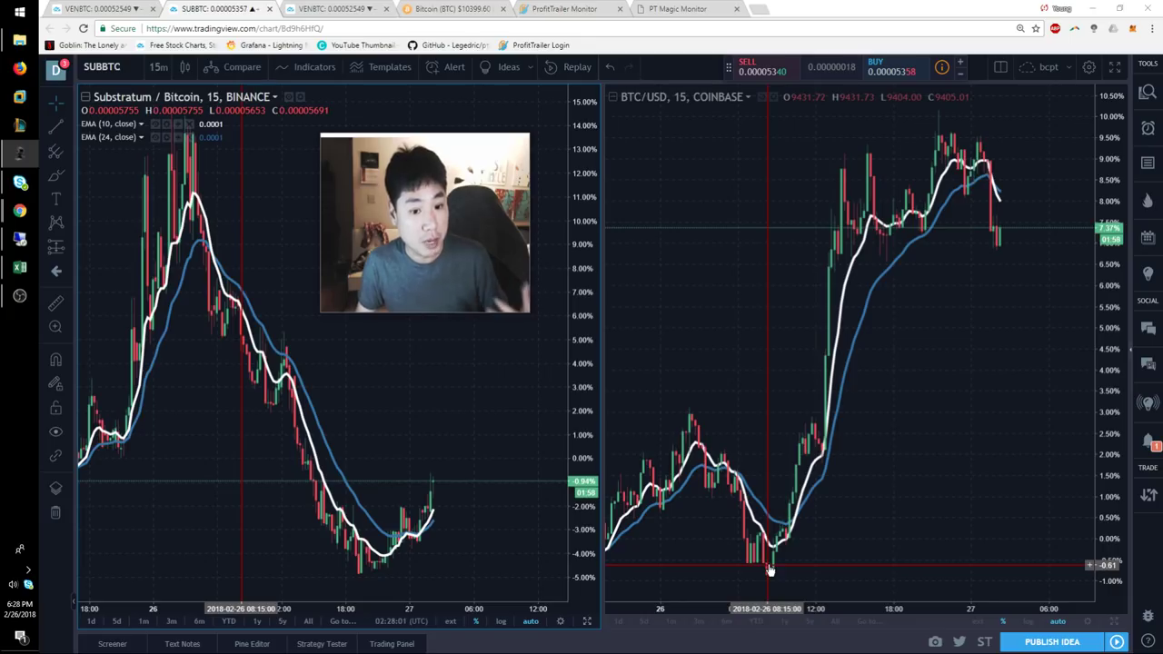
{"action": "mouse_move", "coordinate": [697, 512]}
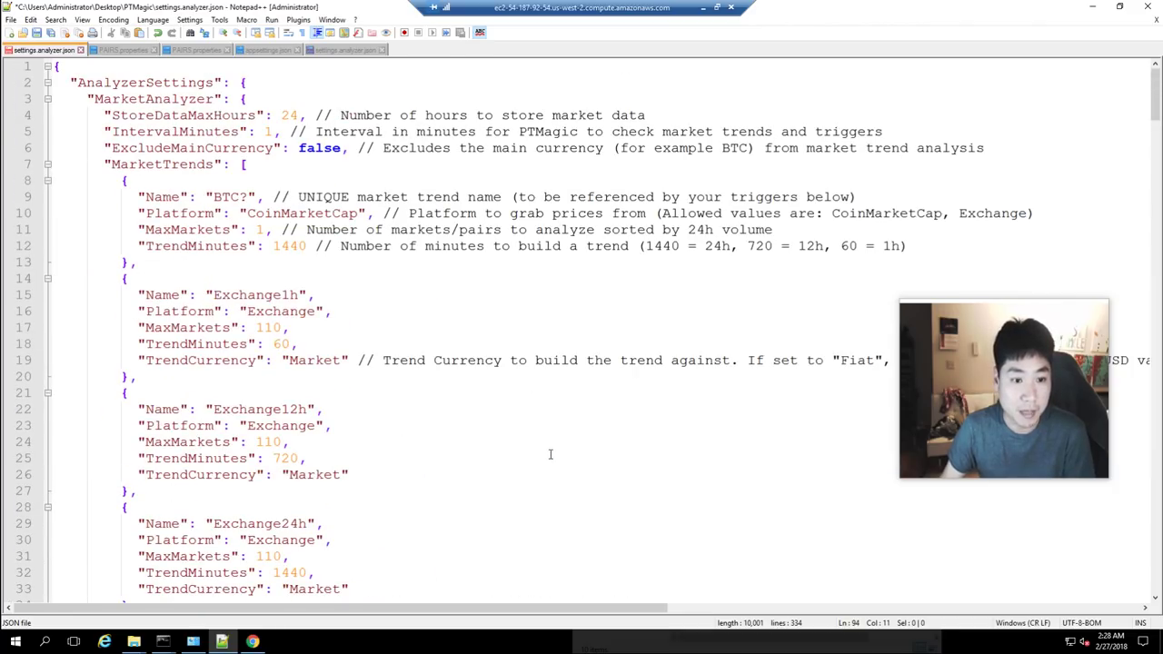
{"action": "scroll", "scroll_direction": "down", "scroll_amount": 3}
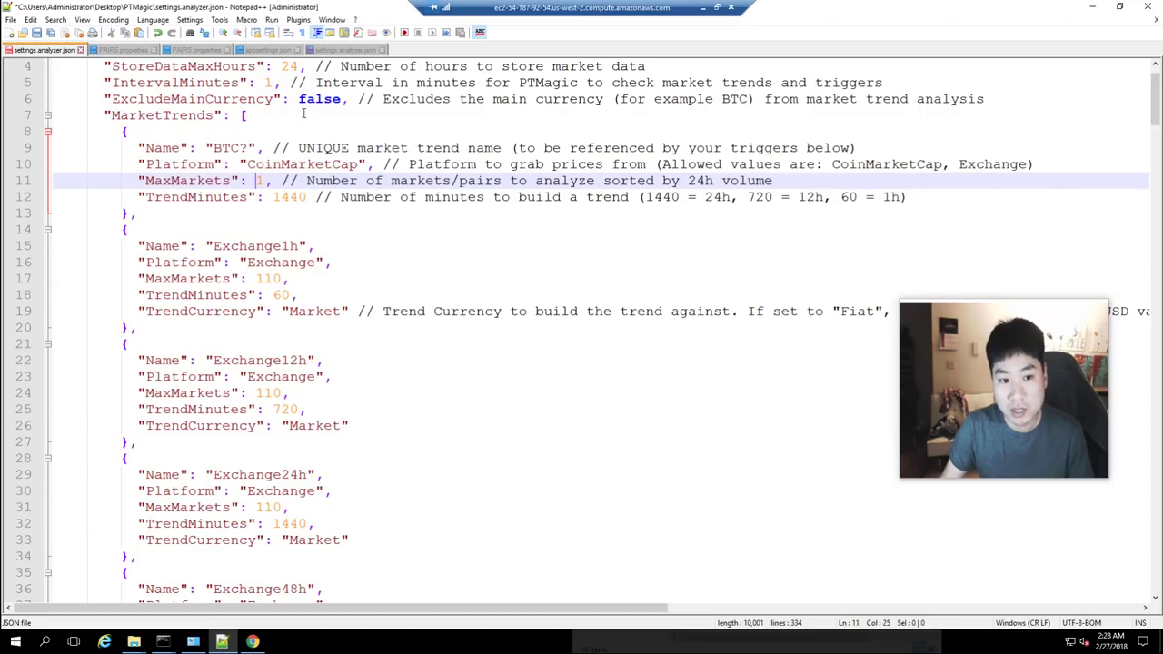
{"action": "double_click", "coordinate": [319, 99]}
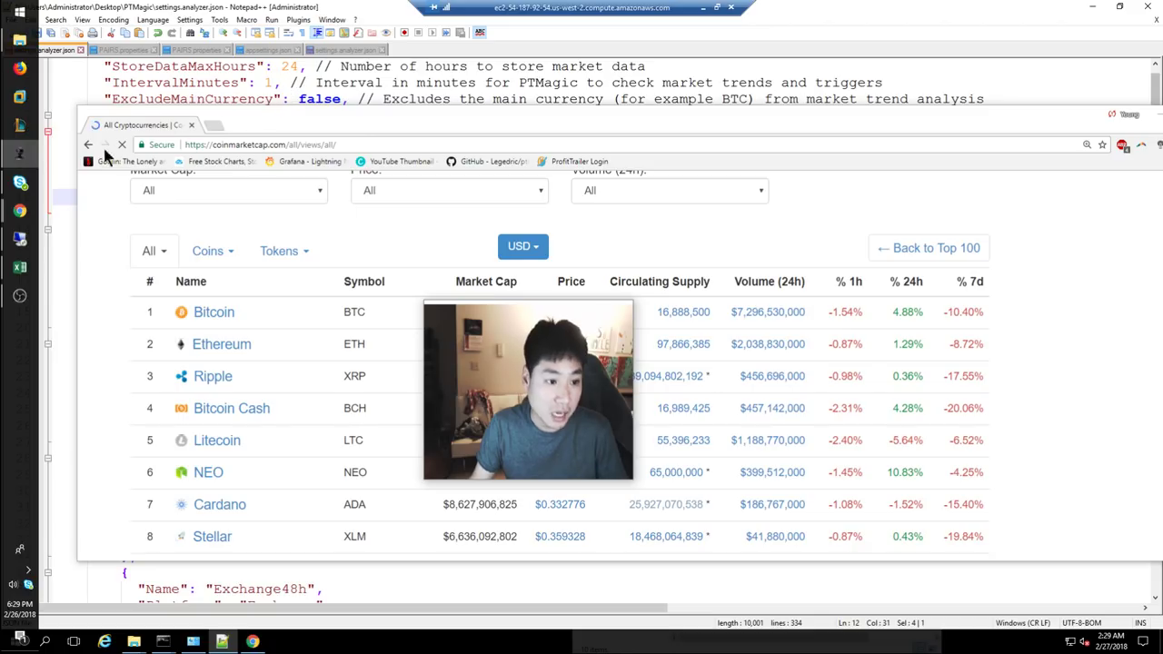
Go back from CoinMarketCap's full cryptocurrency listing.
{"action": "left_click", "coordinate": [325, 8]}
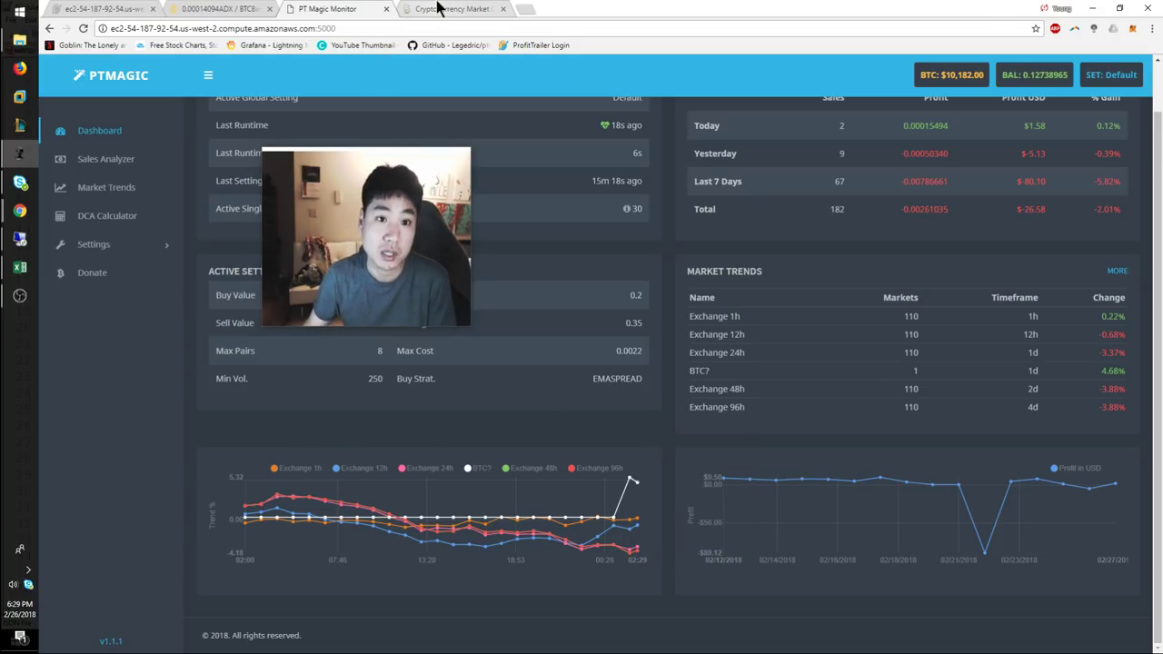
{"action": "left_click", "coordinate": [454, 8]}
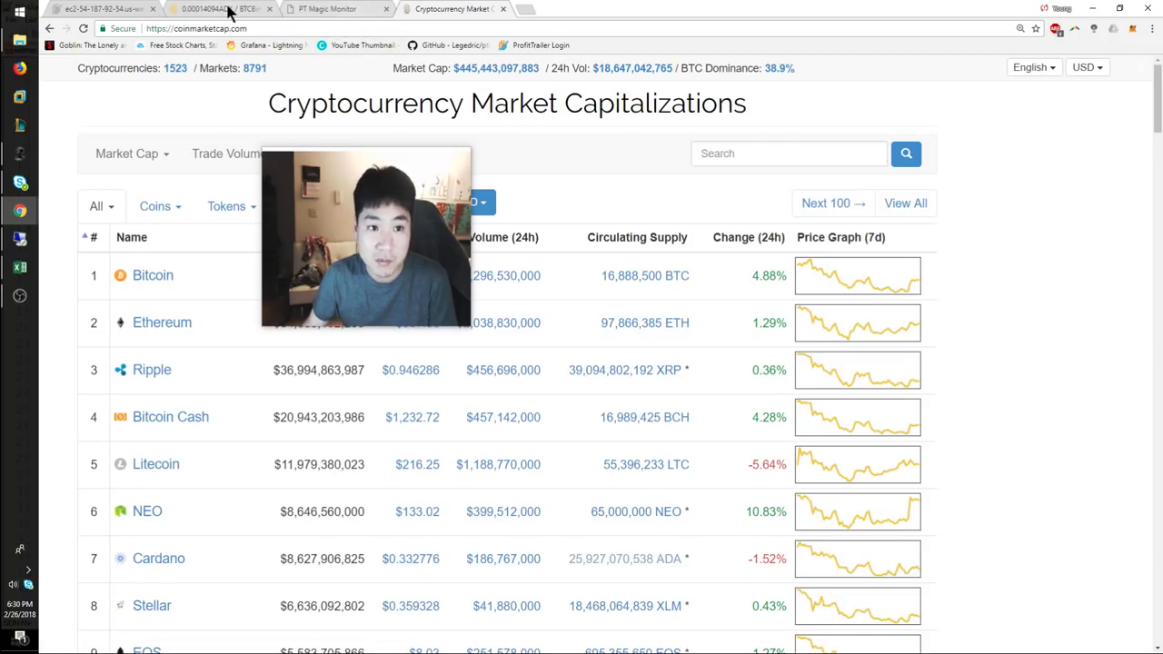
{"action": "left_click", "coordinate": [327, 8]}
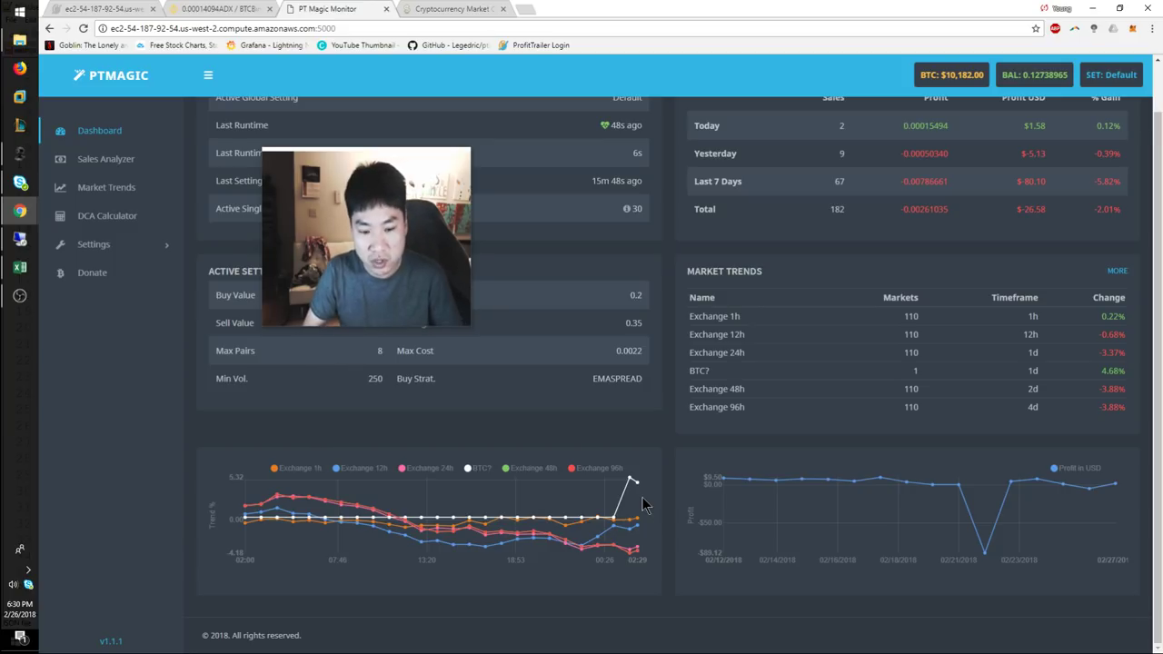
{"action": "mouse_move", "coordinate": [641, 354]}
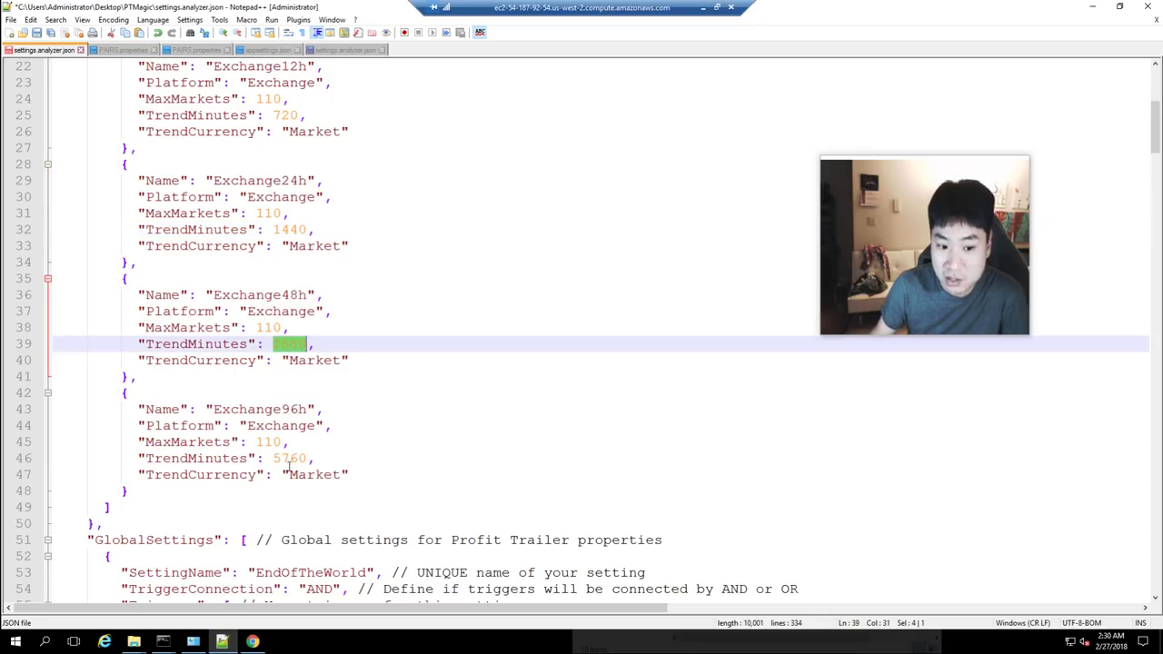
Set the Exchange48h TrendMinutes to 2880 and move down toward TankingDown.
{"action": "type", "text": "2880"}
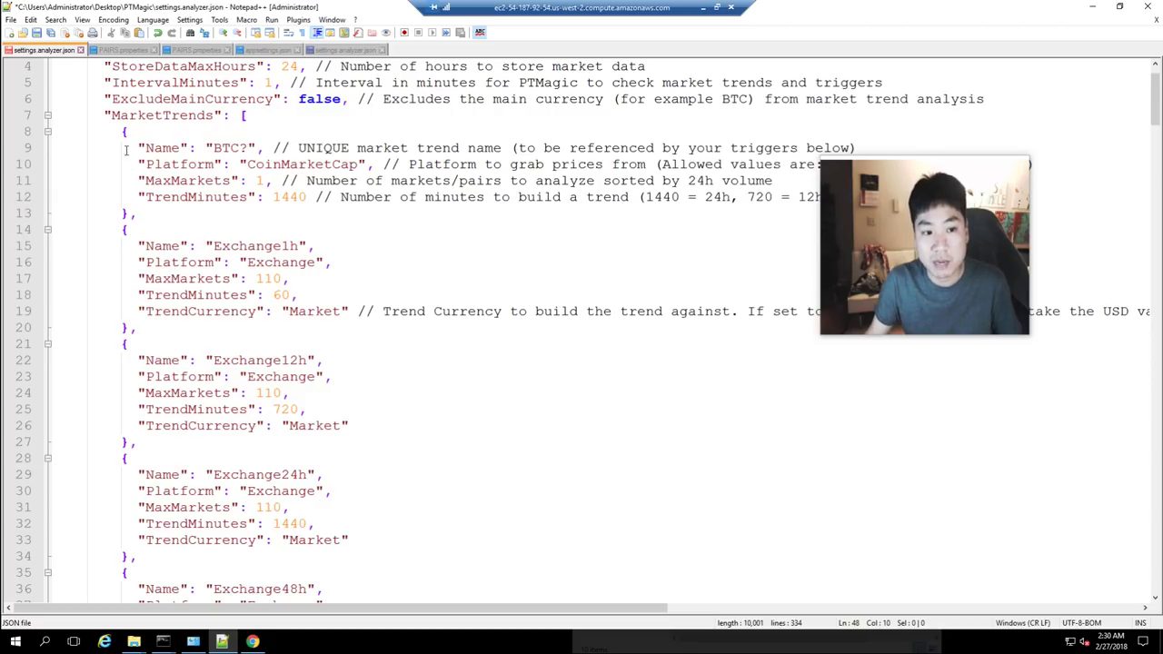
{"action": "scroll", "scroll_direction": "down", "scroll_amount": 3}
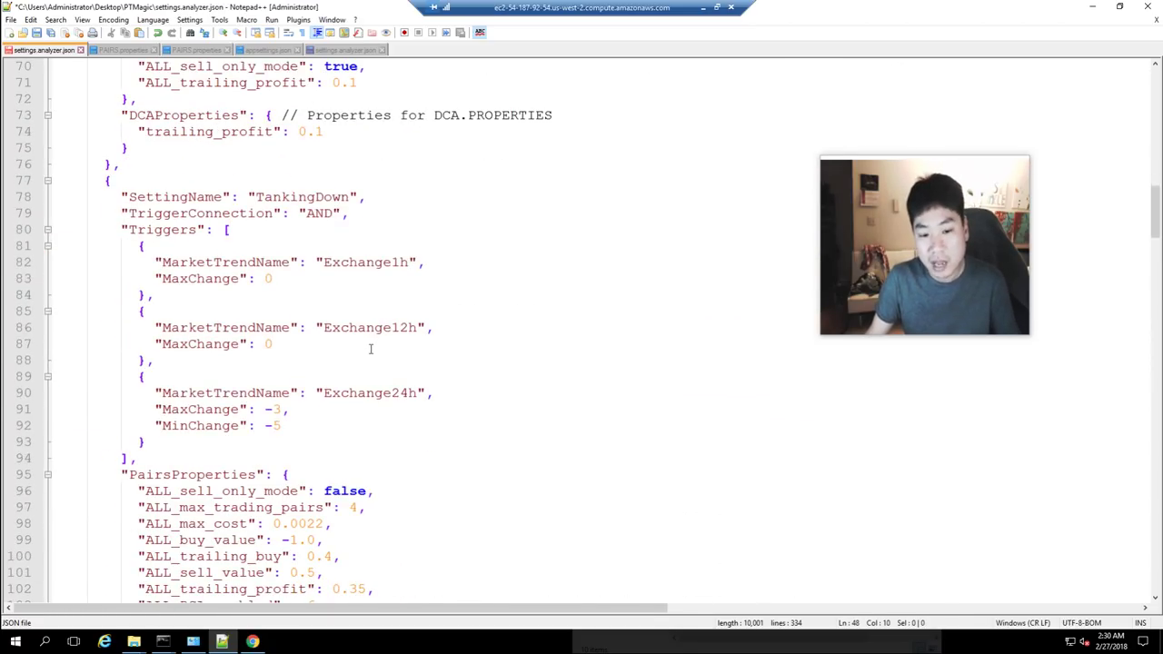
Scroll past TankingDown, ReadyForLiftOff and Default to the -8% setting block.
{"action": "scroll", "scroll_direction": "down", "scroll_amount": 3}
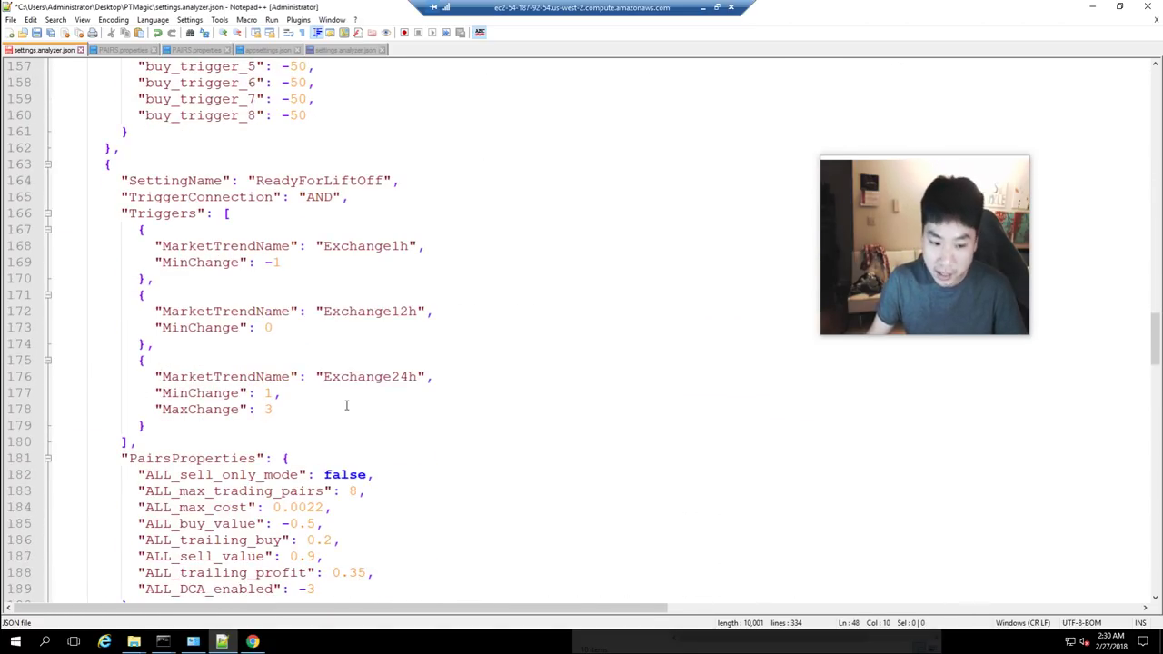
{"action": "scroll", "scroll_direction": "down", "scroll_amount": 3}
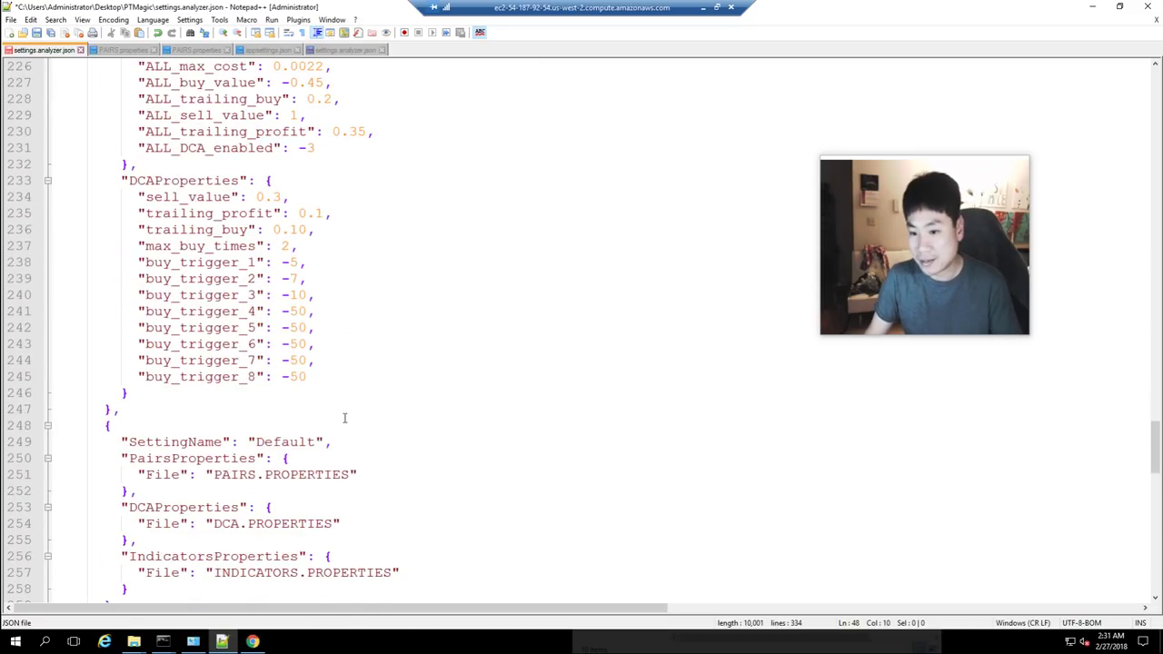
{"action": "scroll", "scroll_direction": "down", "scroll_amount": 3}
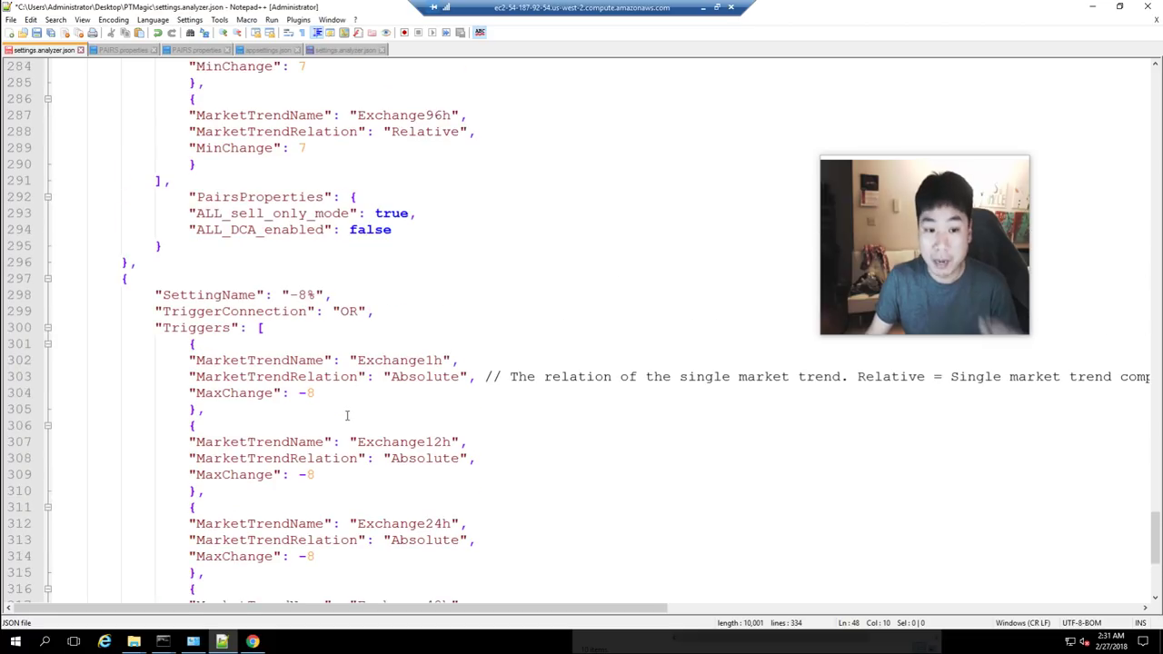
{"action": "scroll", "scroll_direction": "down", "scroll_amount": 3}
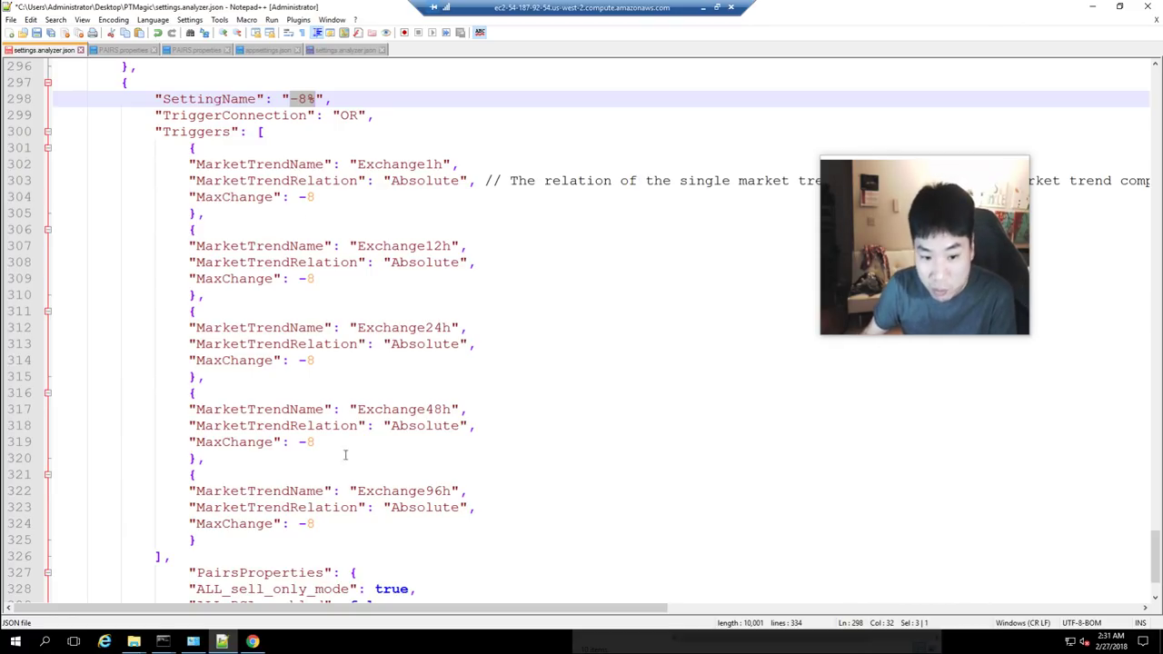
Highlight the -8% setting name and its trigger trend names, including Exchange24h.
{"action": "left_click_drag", "start_coordinate": [194, 165], "coordinate": [169, 556]}
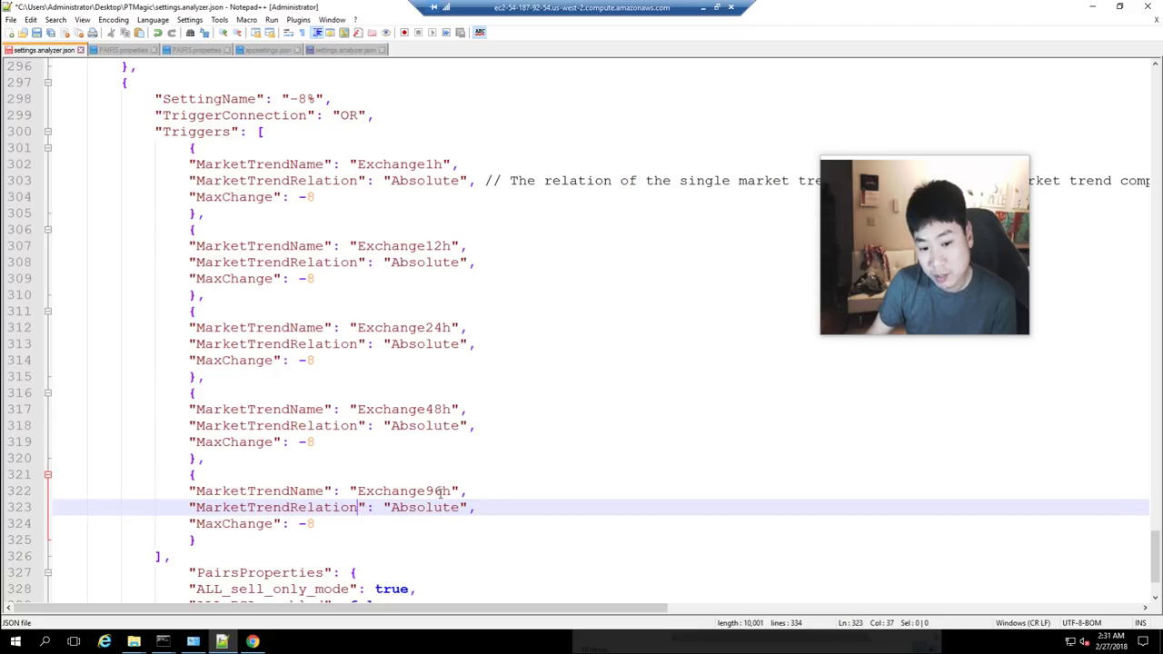
{"action": "double_click", "coordinate": [436, 491]}
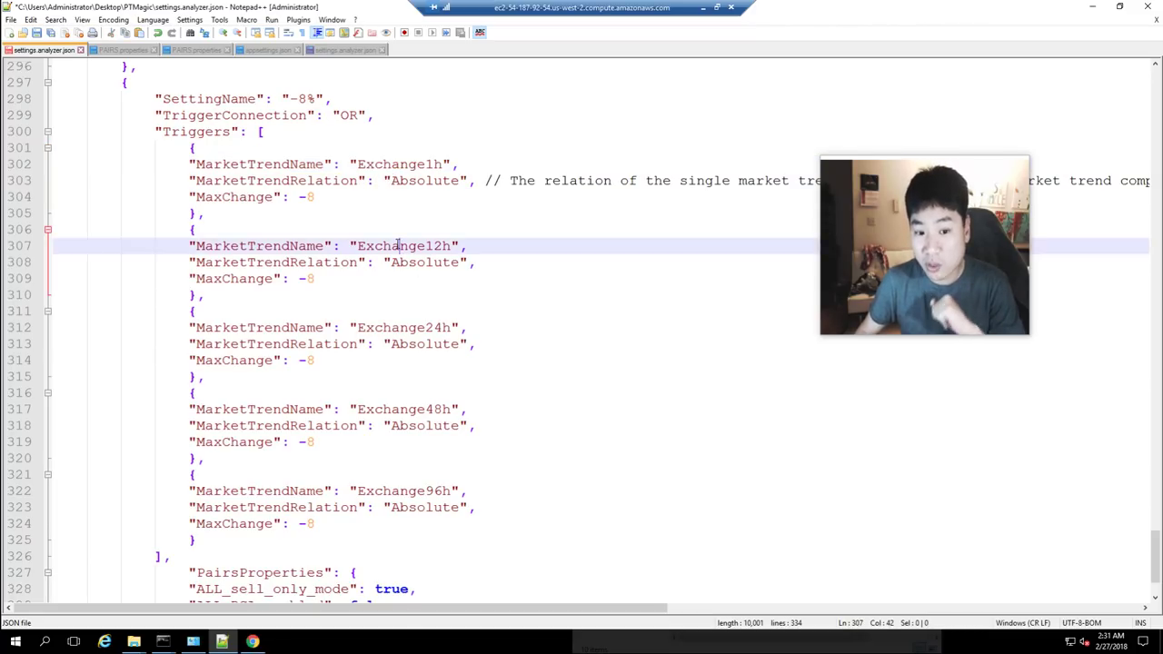
{"action": "double_click", "coordinate": [403, 327]}
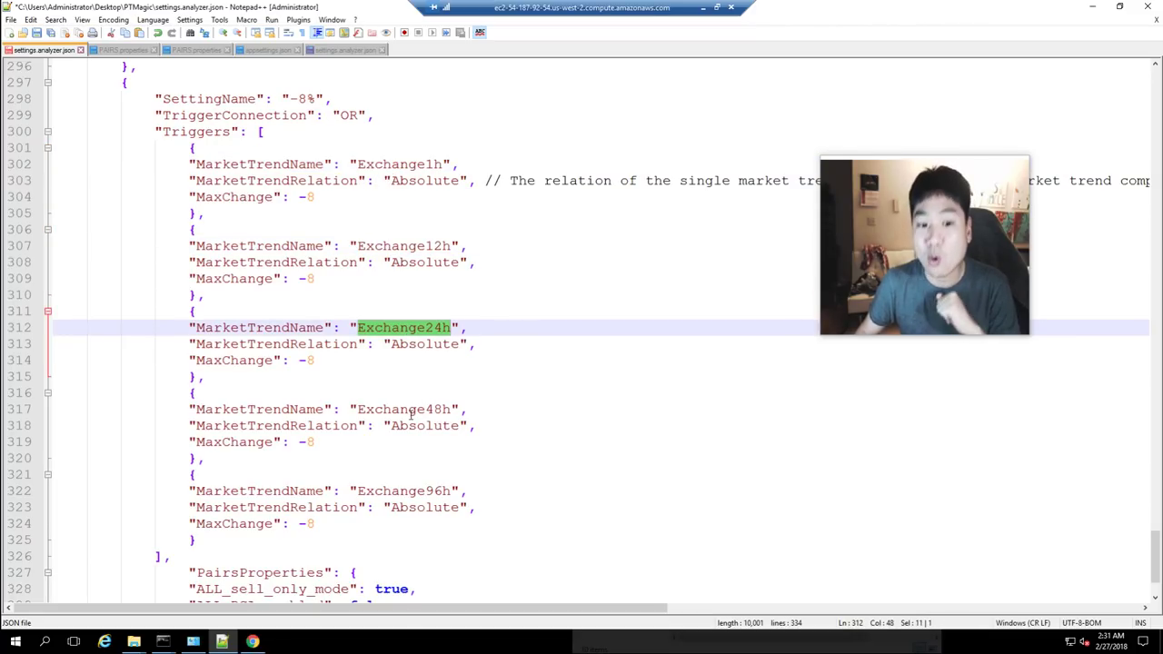
{"action": "scroll", "scroll_direction": "down", "scroll_amount": 3}
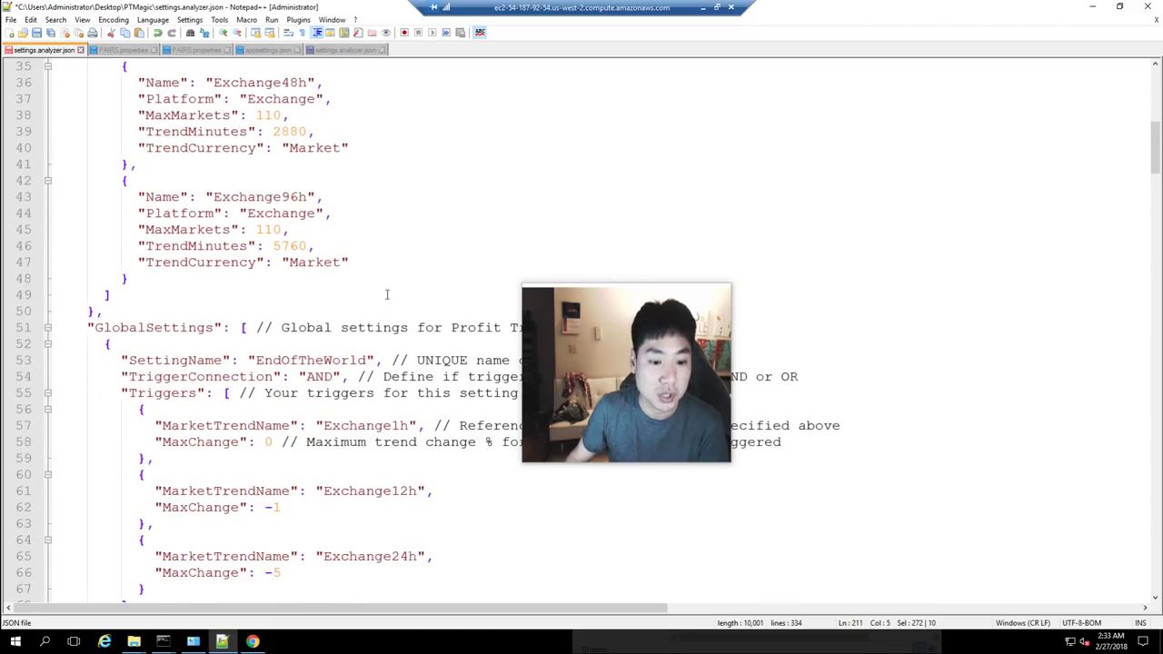
Reload the changed PAIRS.properties output and return to the TankingDown setting.
{"action": "scroll", "scroll_direction": "down", "scroll_amount": 3}
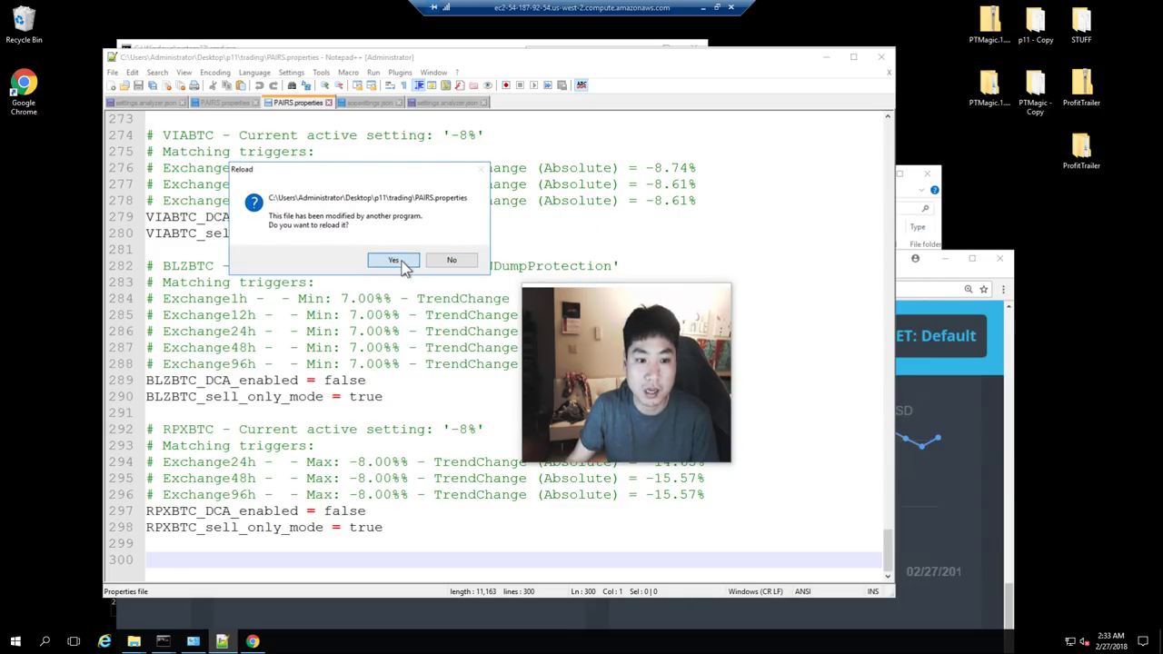
{"action": "left_click", "coordinate": [393, 260]}
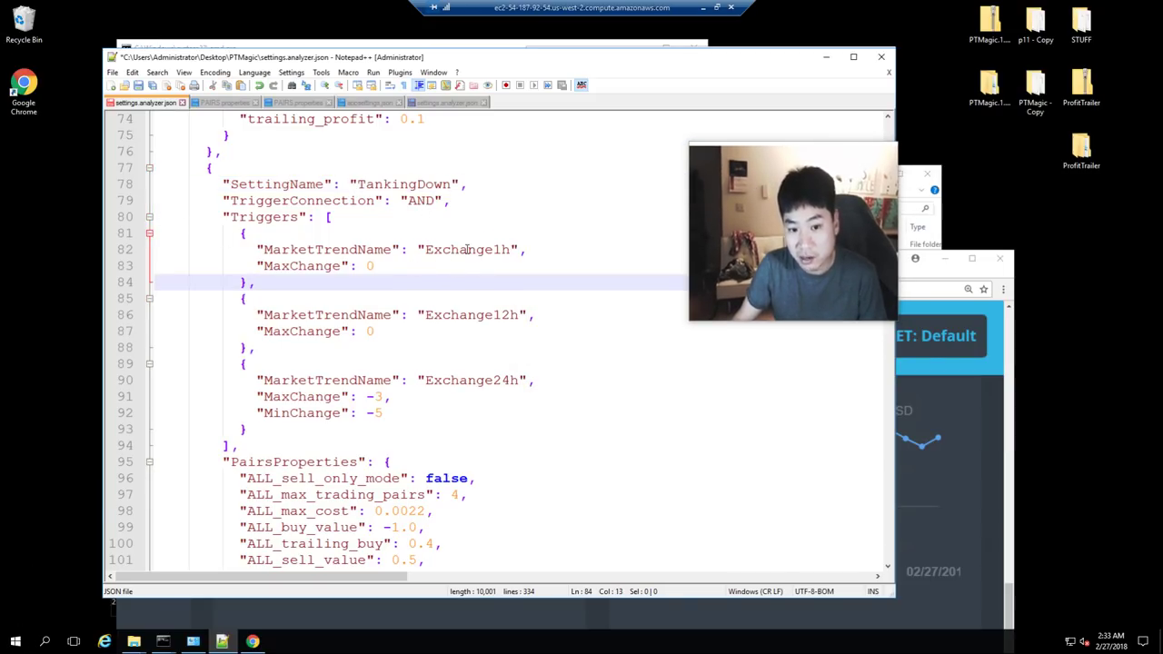
Start reviewing the TankingDown triggers in settings.analyzer.json.
{"action": "left_click", "coordinate": [466, 249]}
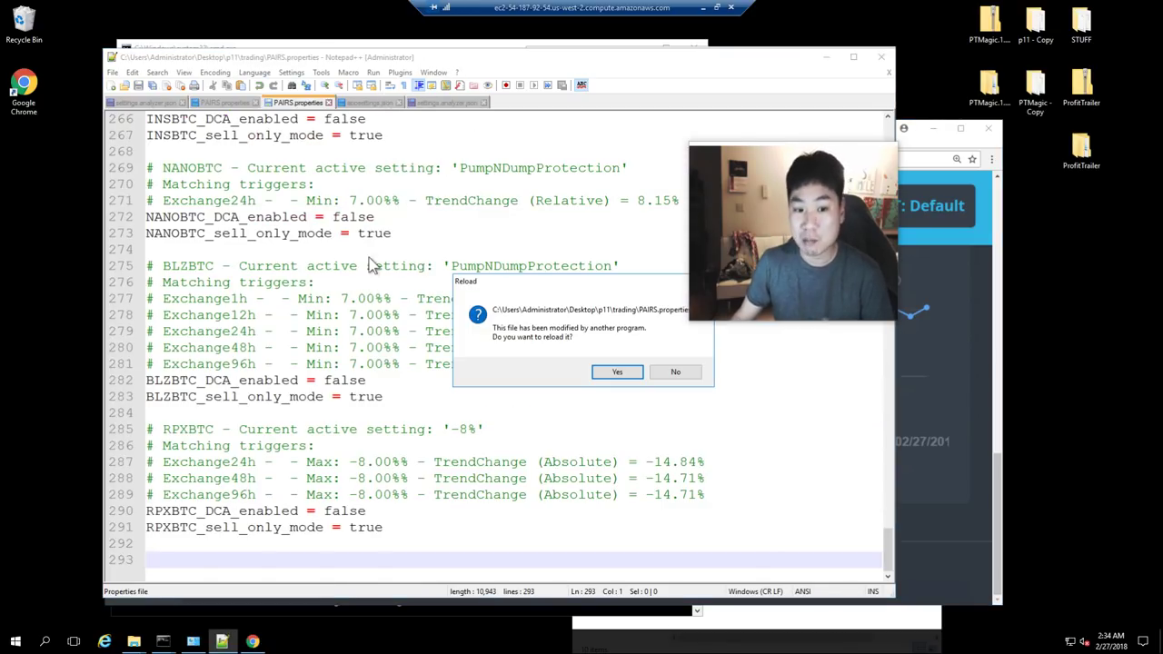
{"action": "left_click", "coordinate": [617, 372]}
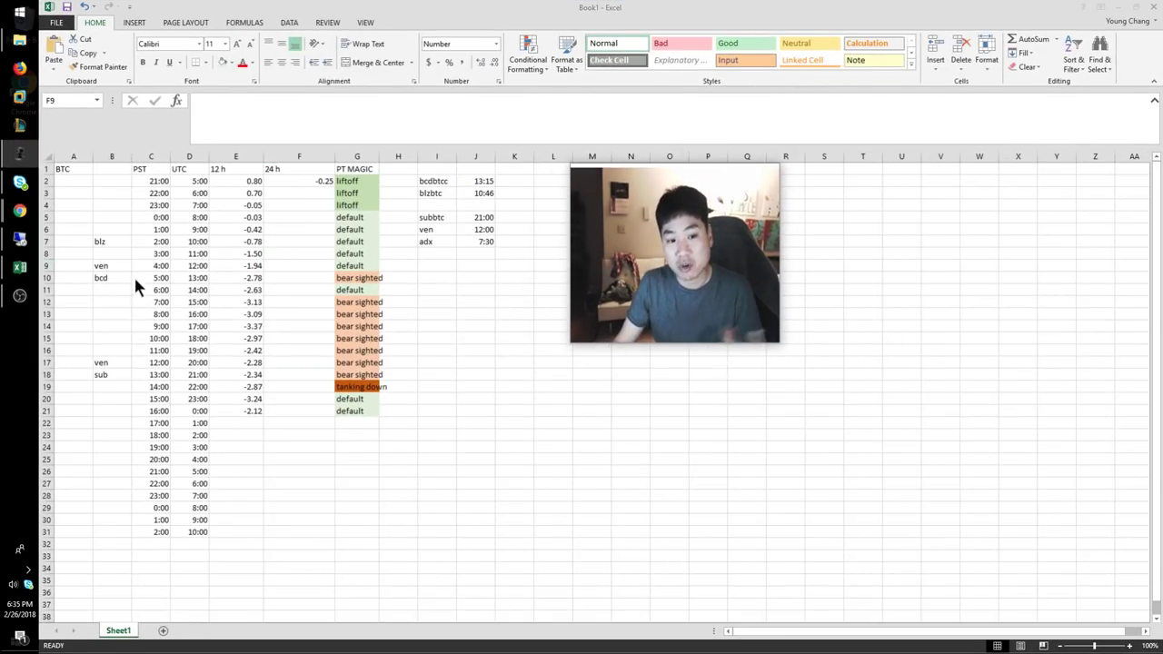
{"action": "left_click", "coordinate": [112, 240]}
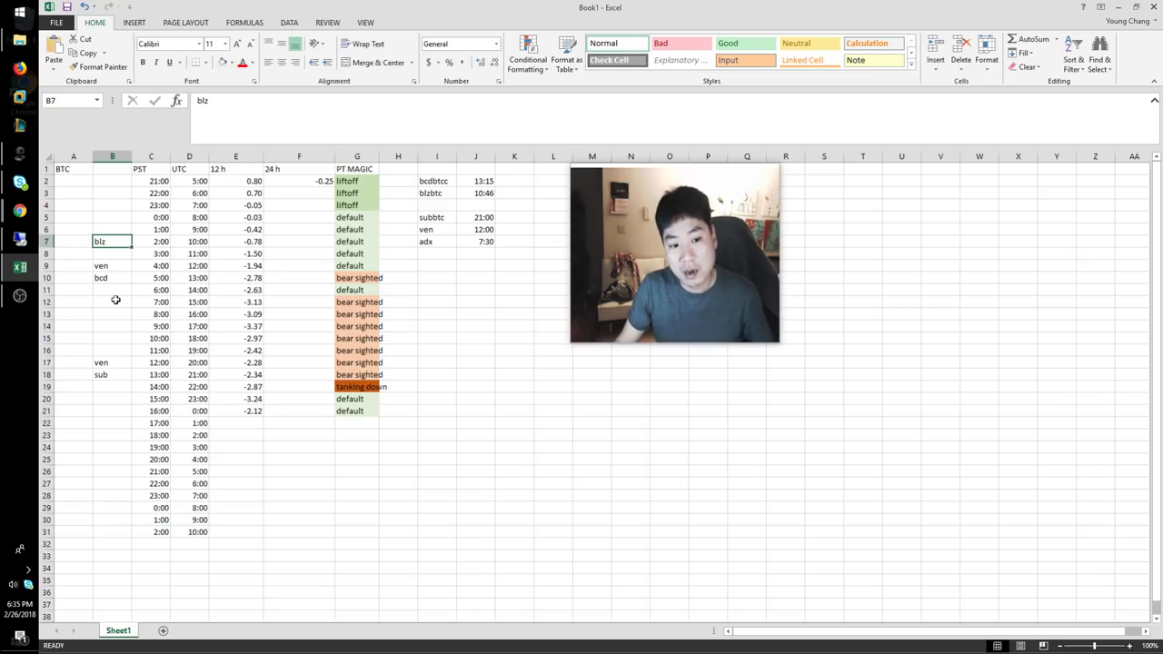
{"action": "left_click", "coordinate": [112, 266]}
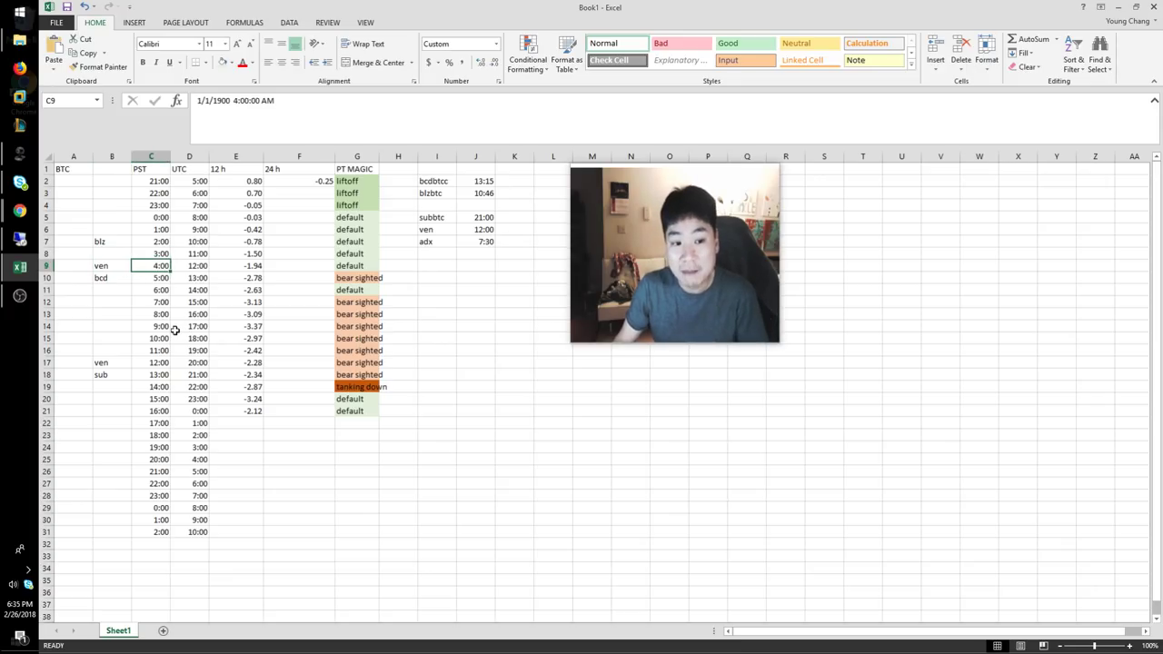
{"action": "left_click", "coordinate": [356, 265]}
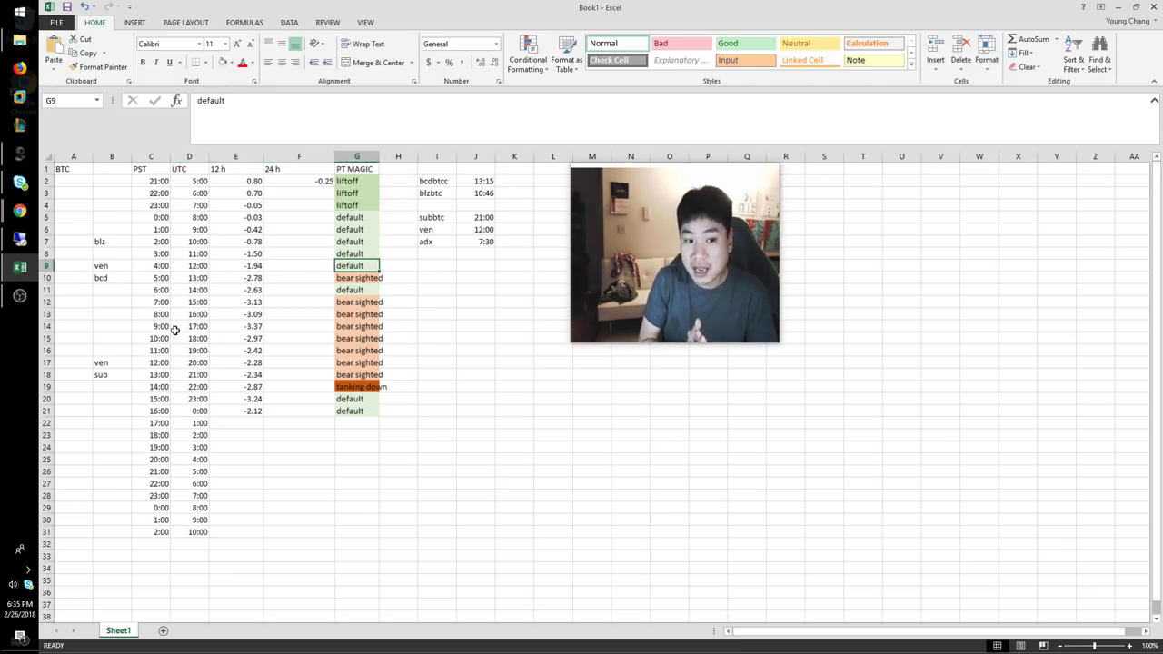